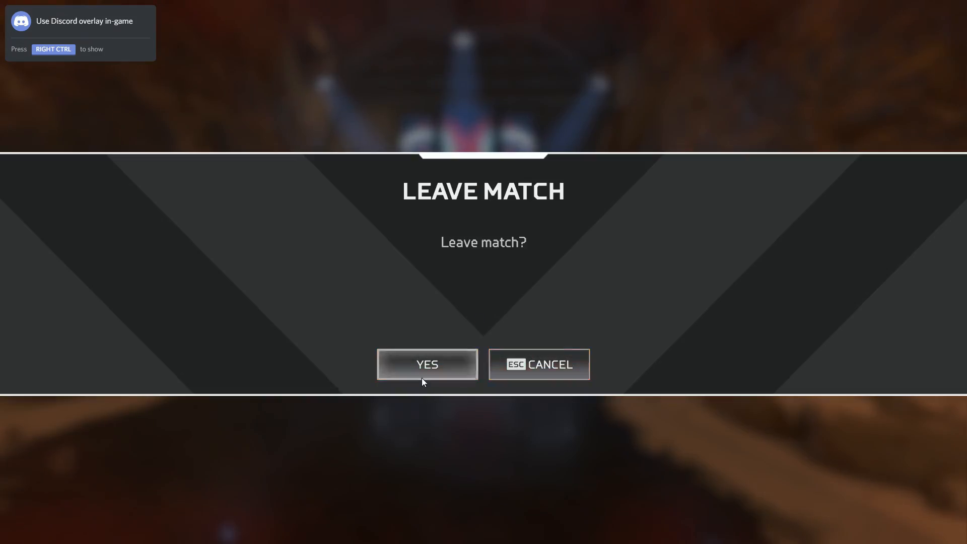
Confirm leaving the Apex Legends match and exiting the game to desktop.
left_click(426, 364)
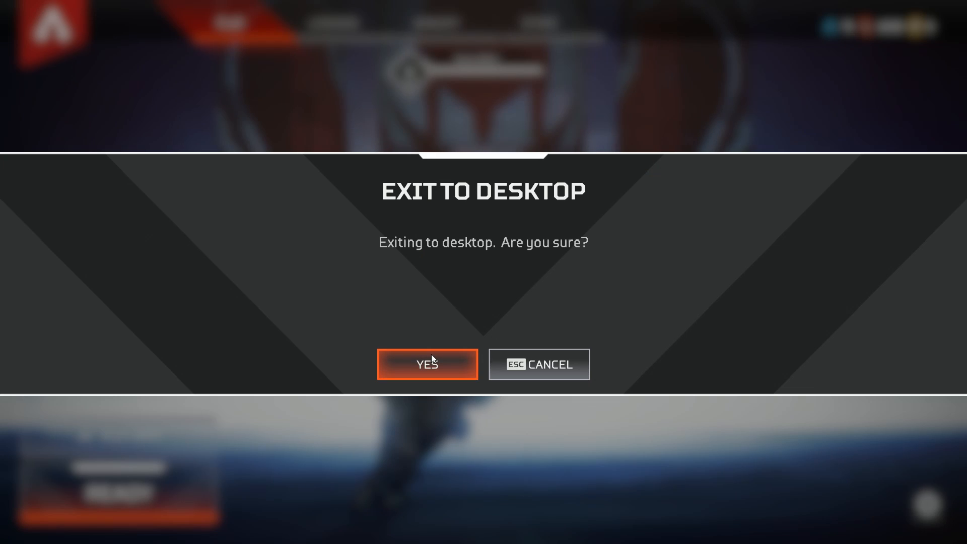
left_click(426, 363)
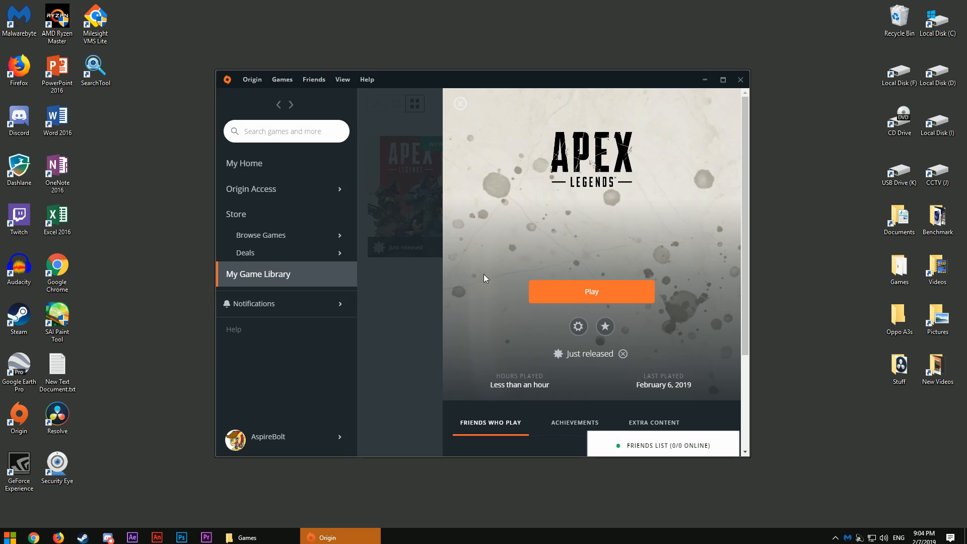
Close the game details panel and bring up the Apex Legends tile's context menu.
left_click(723, 79)
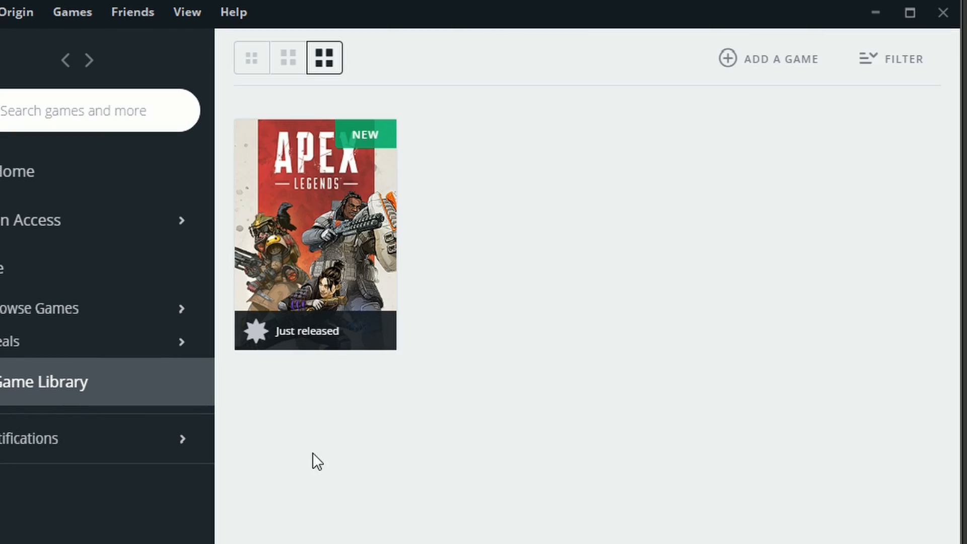
mouse_move(340, 214)
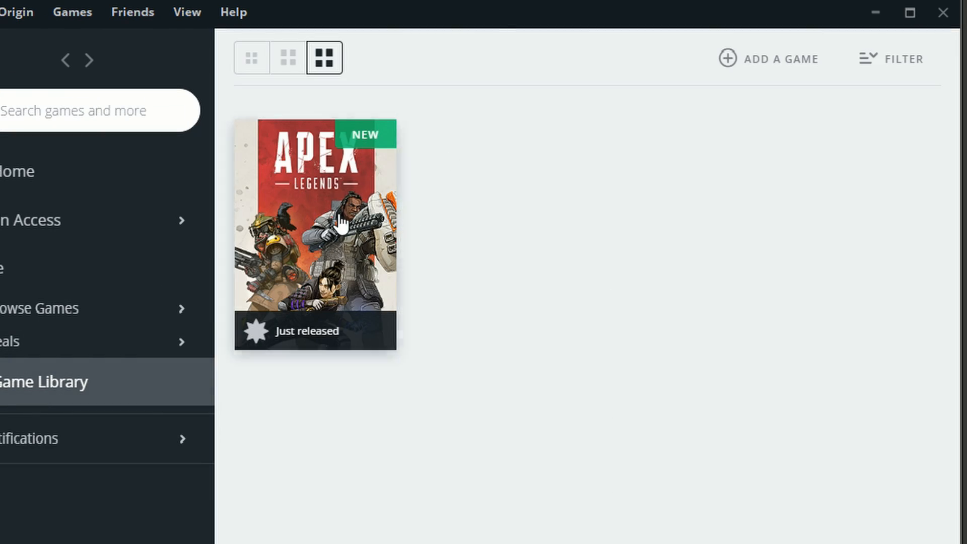
right_click(336, 225)
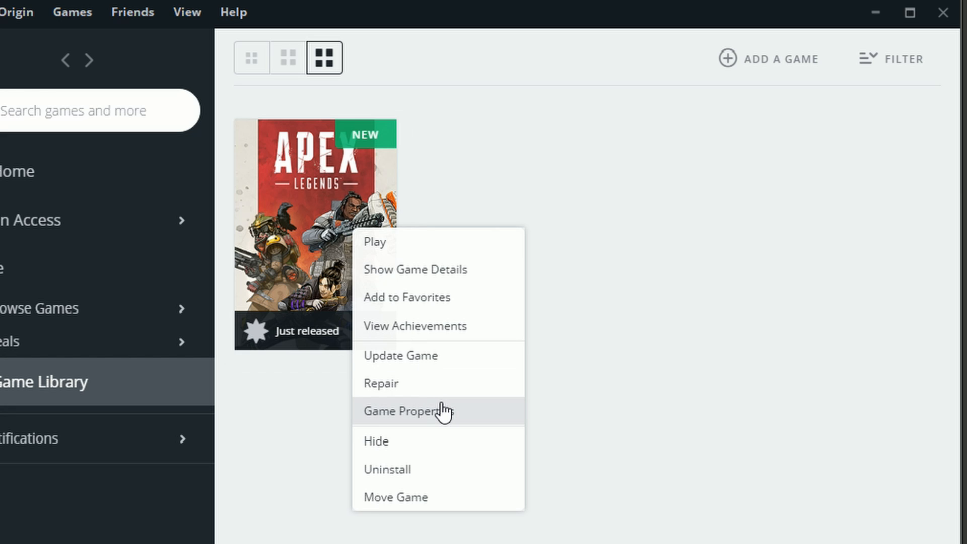
Open Apex Legends Game Properties and uncheck 'Enable Origin In Game for Apex Legends'.
left_click(405, 411)
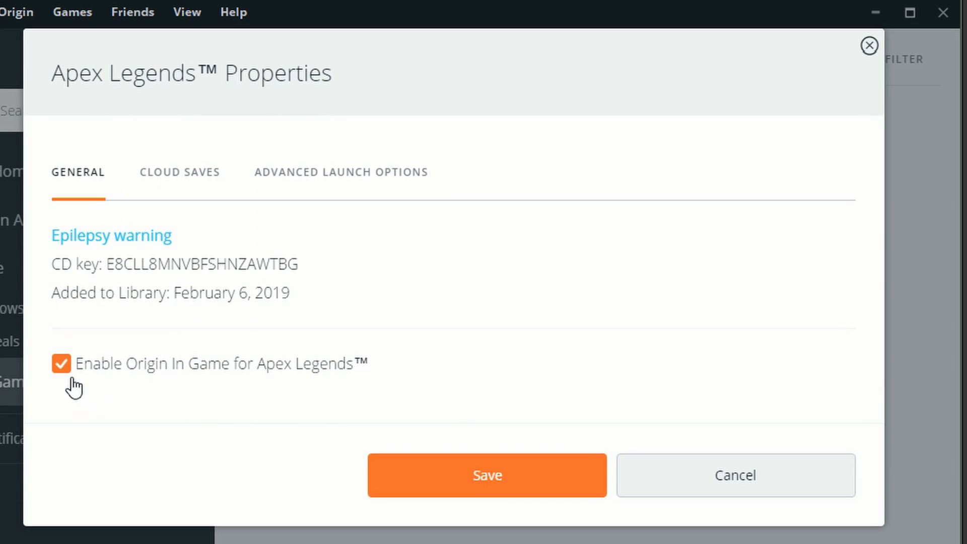
left_click(60, 363)
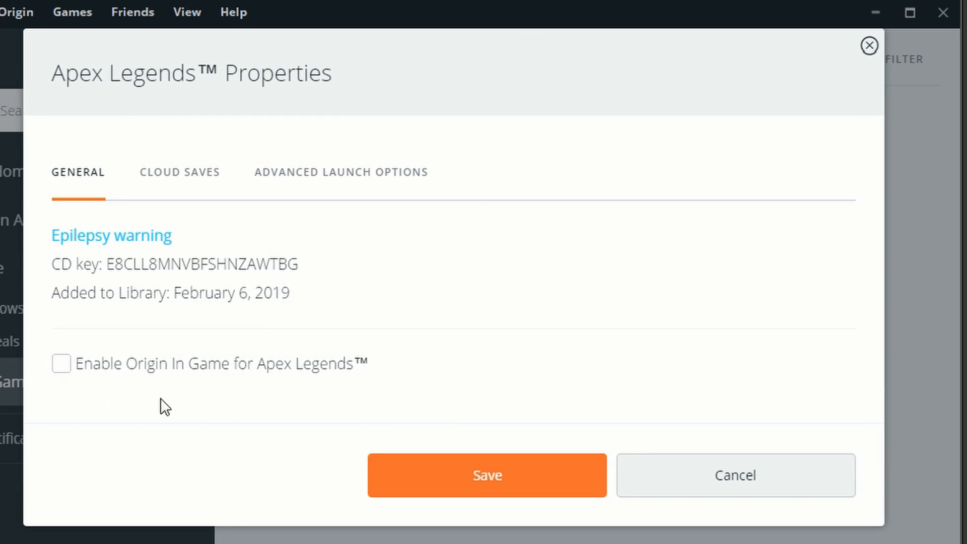
mouse_move(283, 415)
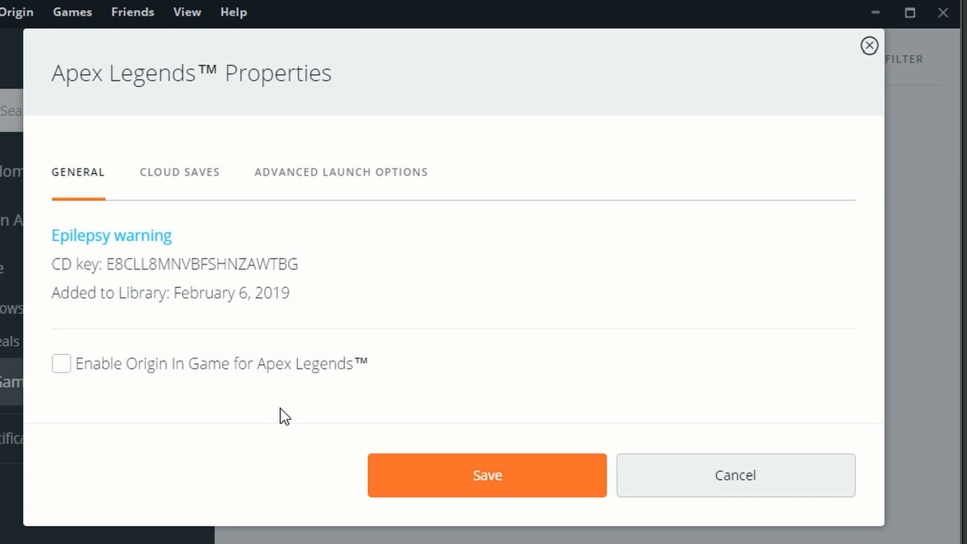
mouse_move(558, 426)
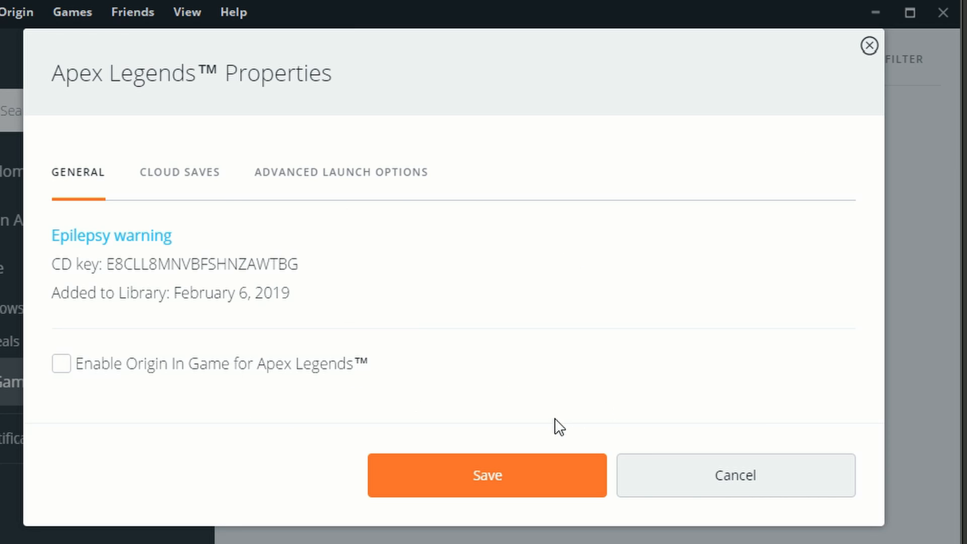
mouse_move(668, 321)
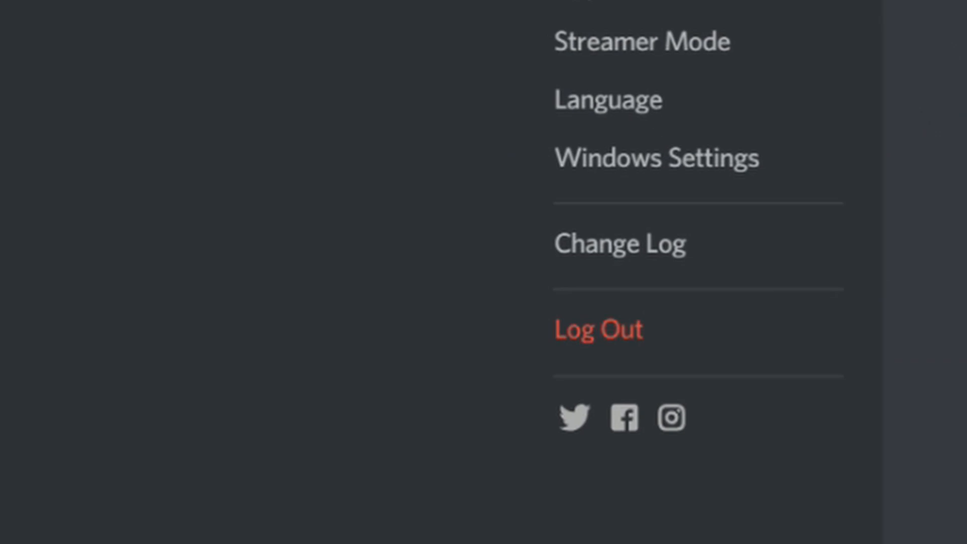
Select Overlay under App Settings in Discord's User Settings.
left_click(80, 184)
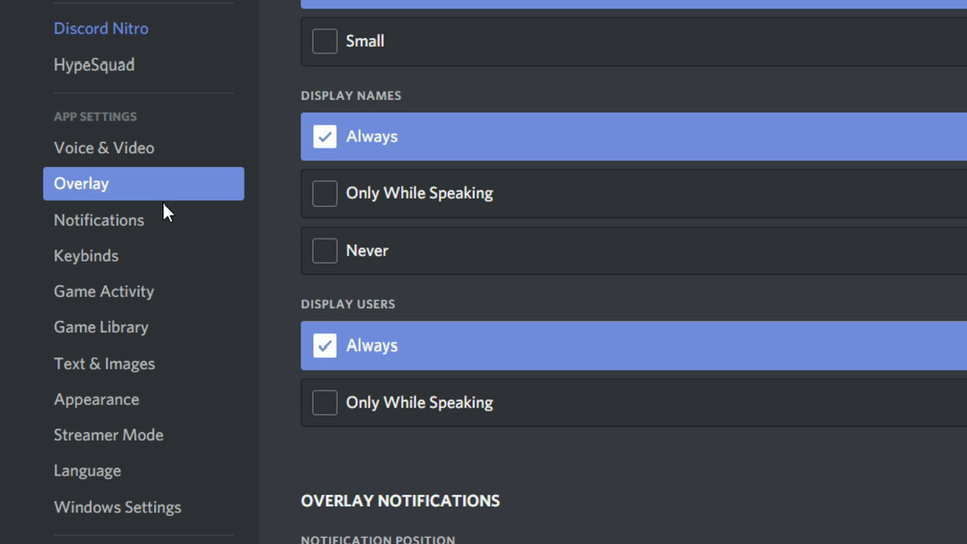